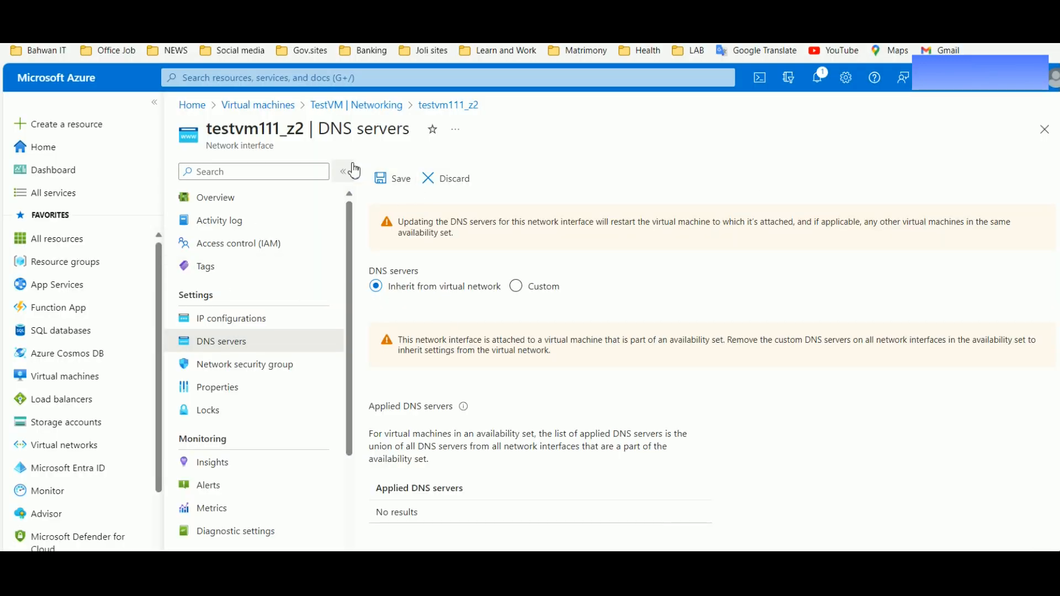
{"action": "mouse_move", "coordinate": [258, 105]}
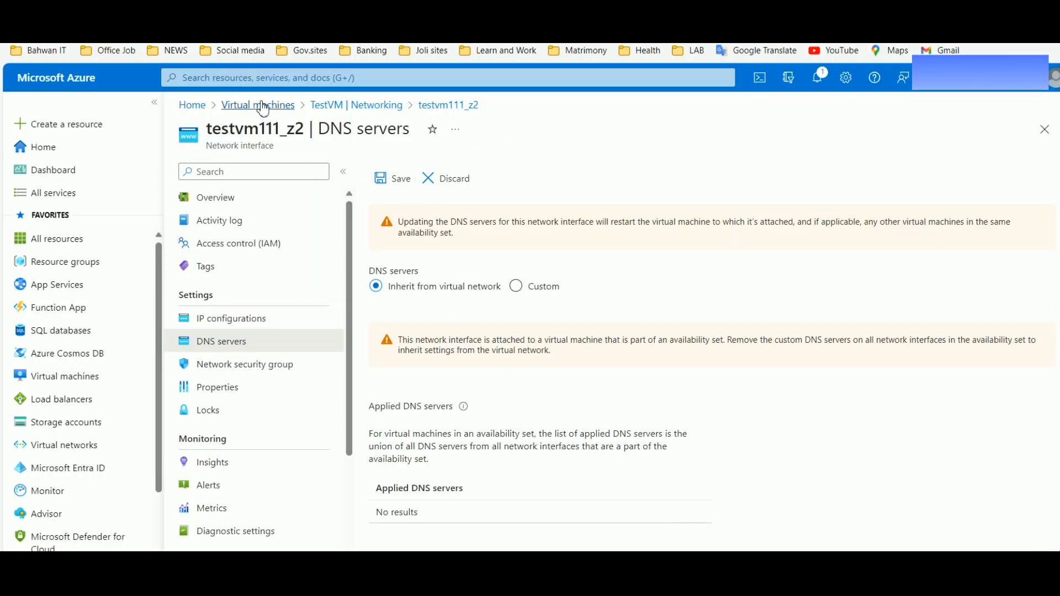
Return from the DNS servers page to the Virtual machines list via the breadcrumb.
{"action": "left_click", "coordinate": [258, 104]}
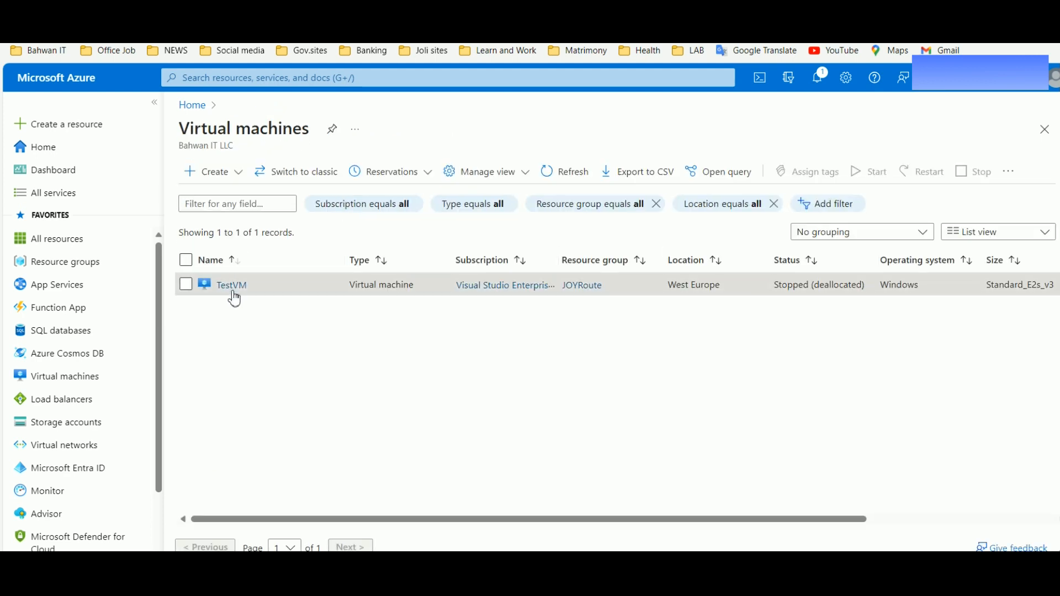
Open TestVM's Overview and highlight its Windows Server 2022 version year.
{"action": "left_click", "coordinate": [231, 285]}
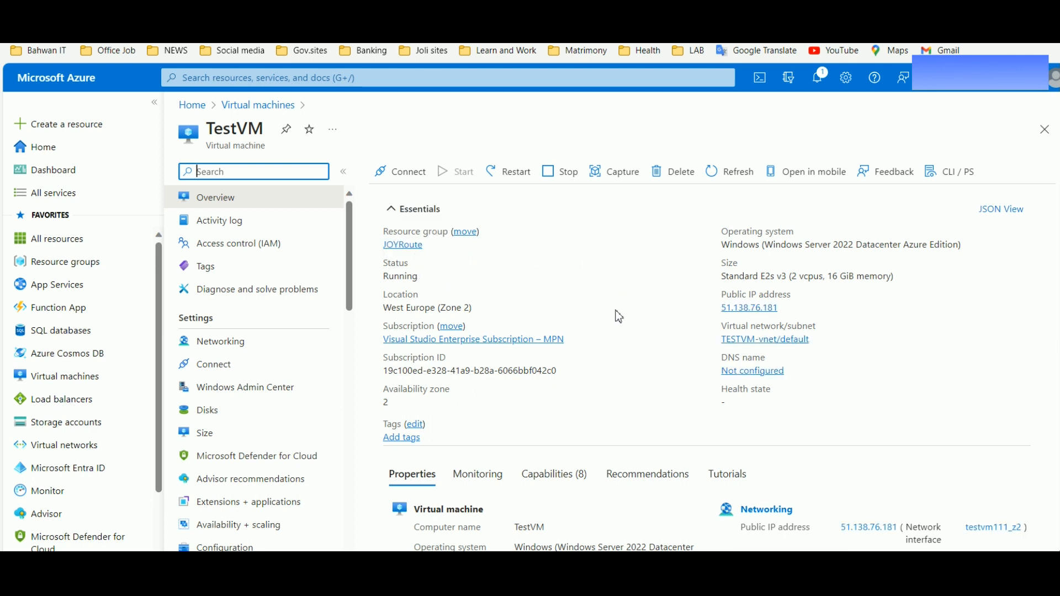
{"action": "mouse_move", "coordinate": [722, 284]}
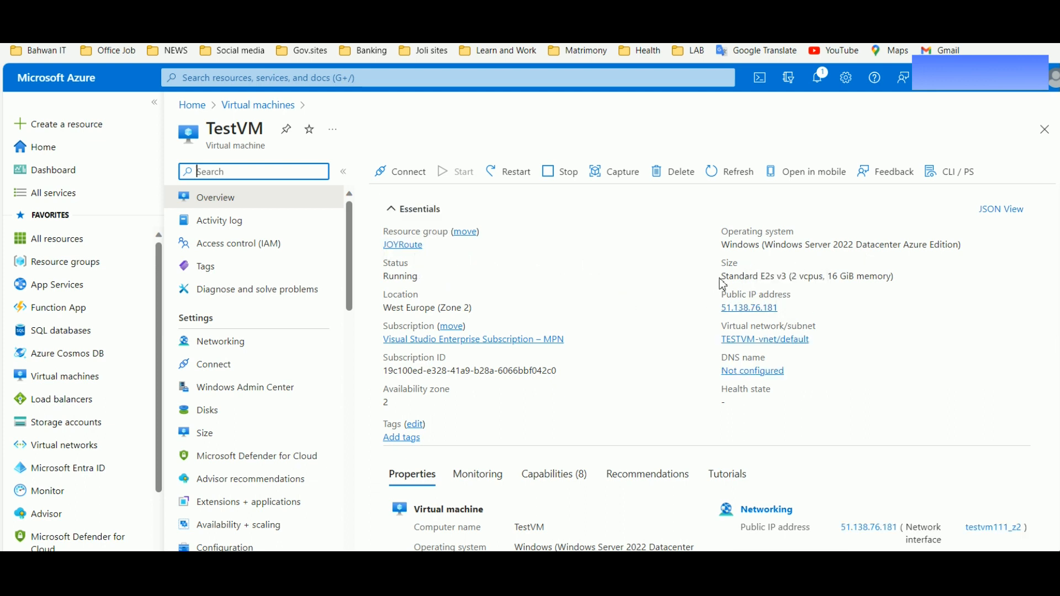
{"action": "mouse_move", "coordinate": [802, 287]}
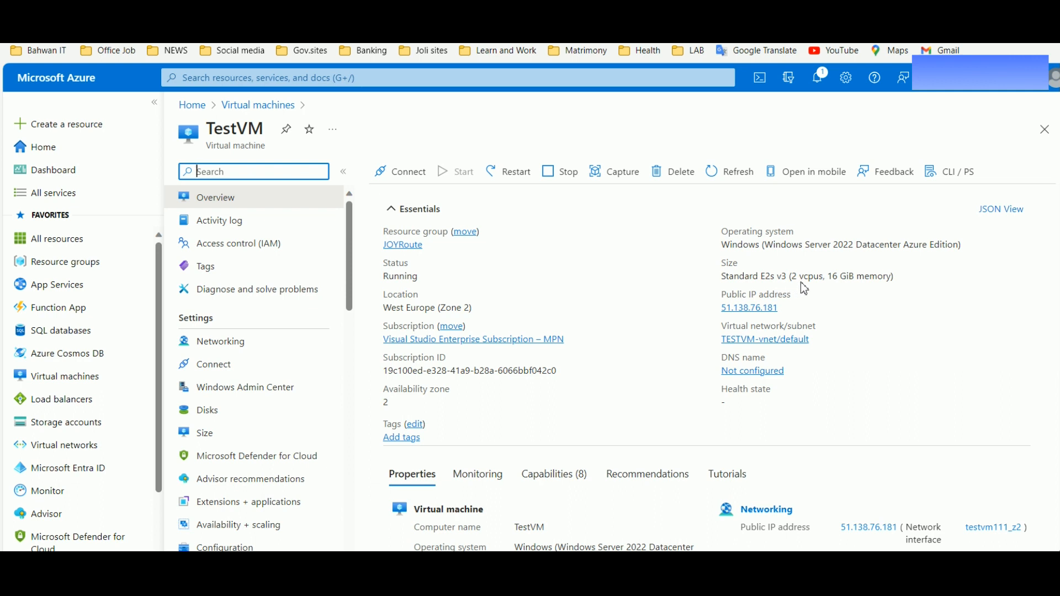
{"action": "mouse_move", "coordinate": [832, 309]}
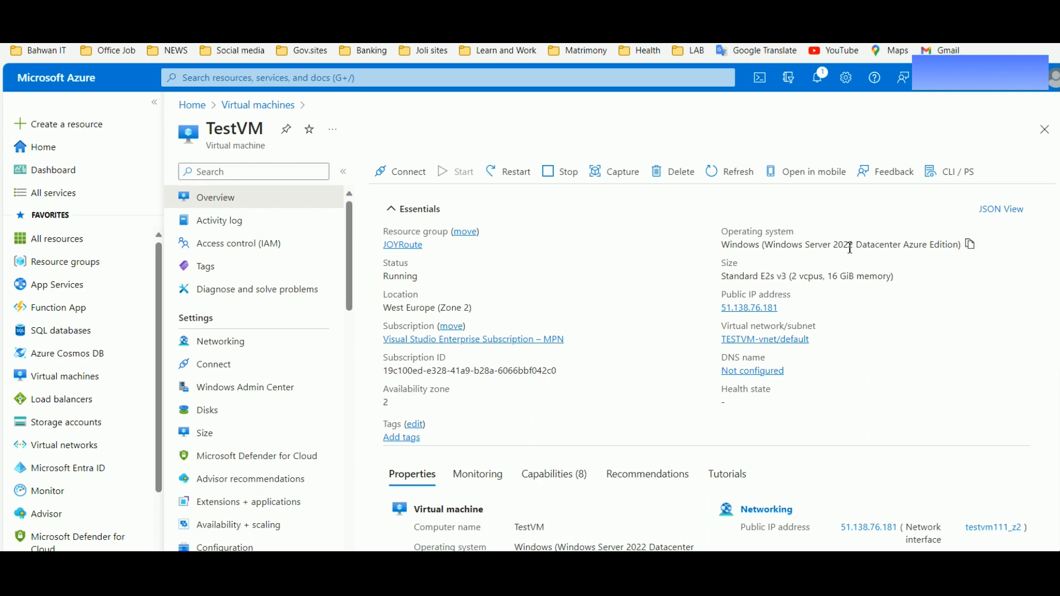
{"action": "double_click", "coordinate": [841, 244]}
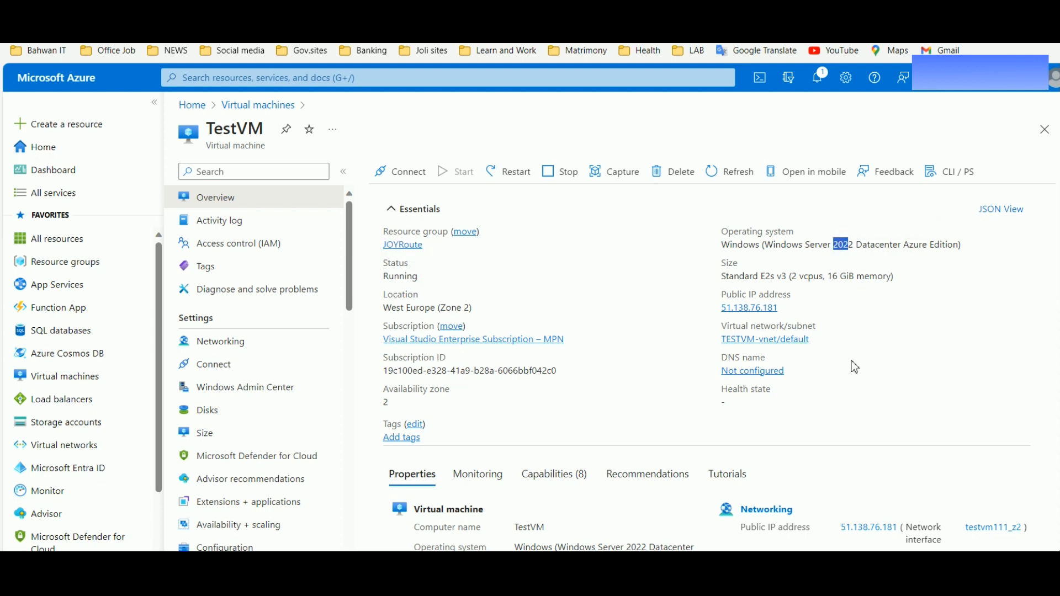
{"action": "mouse_move", "coordinate": [495, 414]}
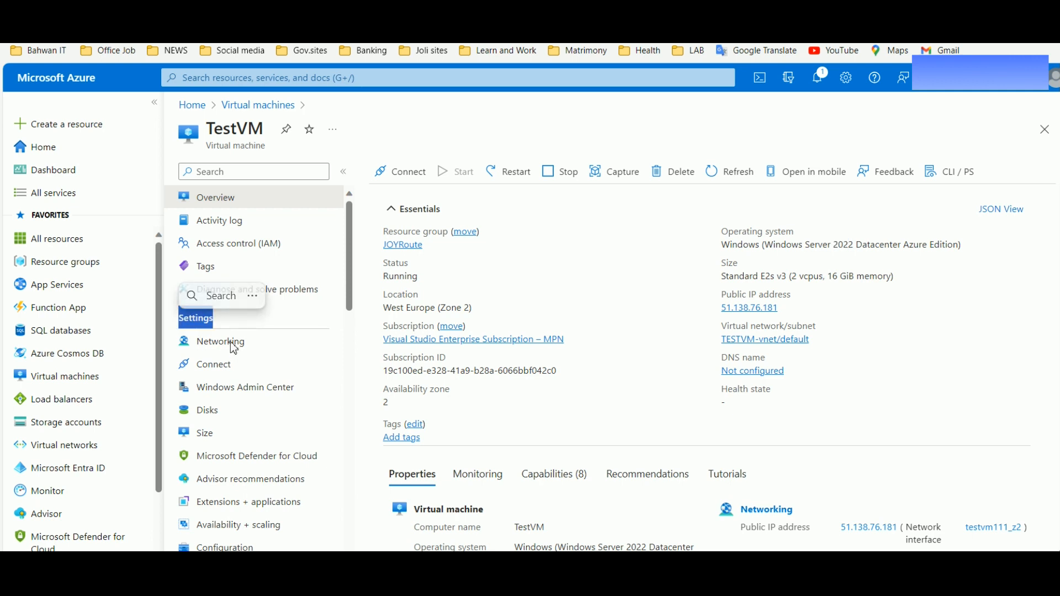
Open TestVM's Networking page, then its network interface testvm111_z2.
{"action": "left_click", "coordinate": [219, 342]}
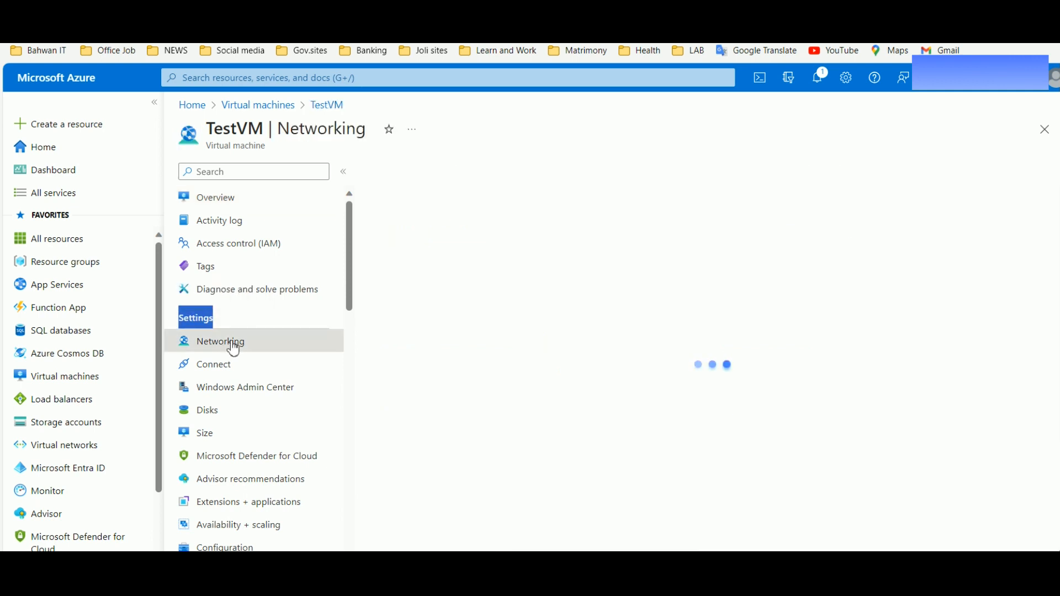
{"action": "left_click", "coordinate": [219, 341]}
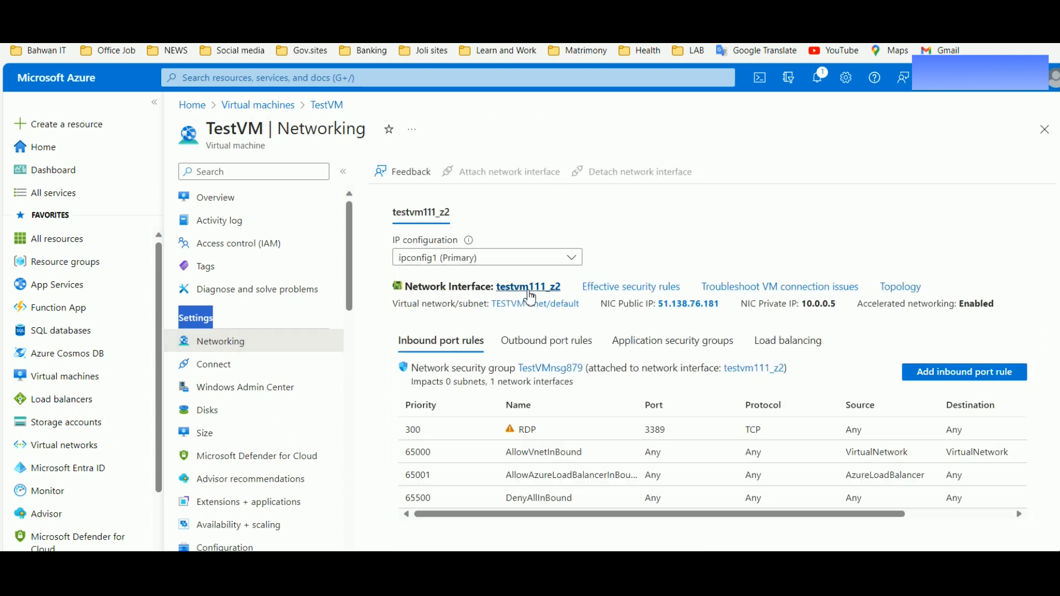
{"action": "left_click", "coordinate": [530, 286]}
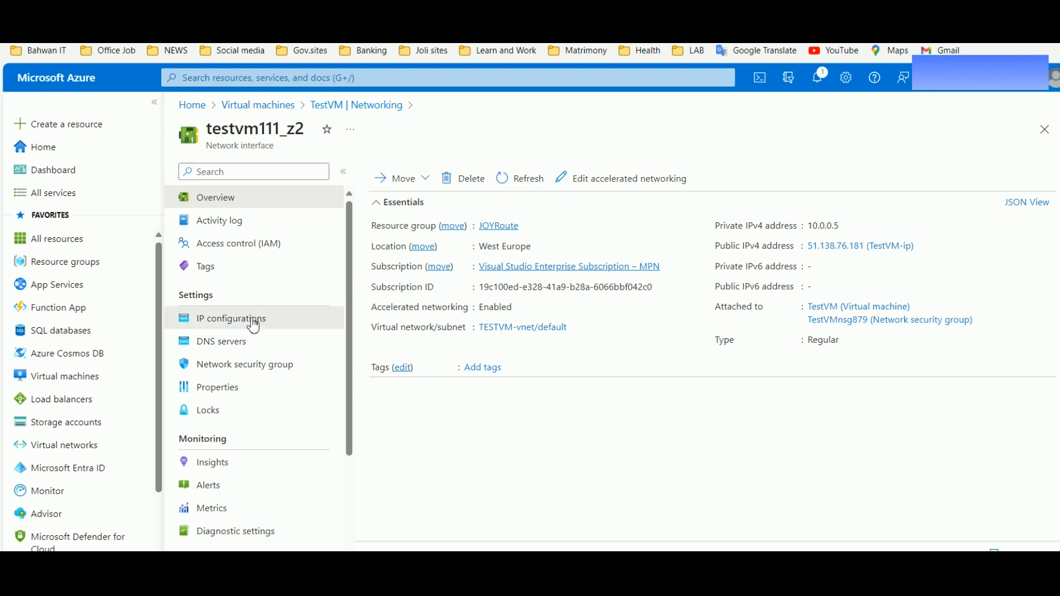
Show testvm111_z2's IP configurations, listing ipconfig1 with dynamic IP 10.0.0.5.
{"action": "left_click", "coordinate": [231, 318]}
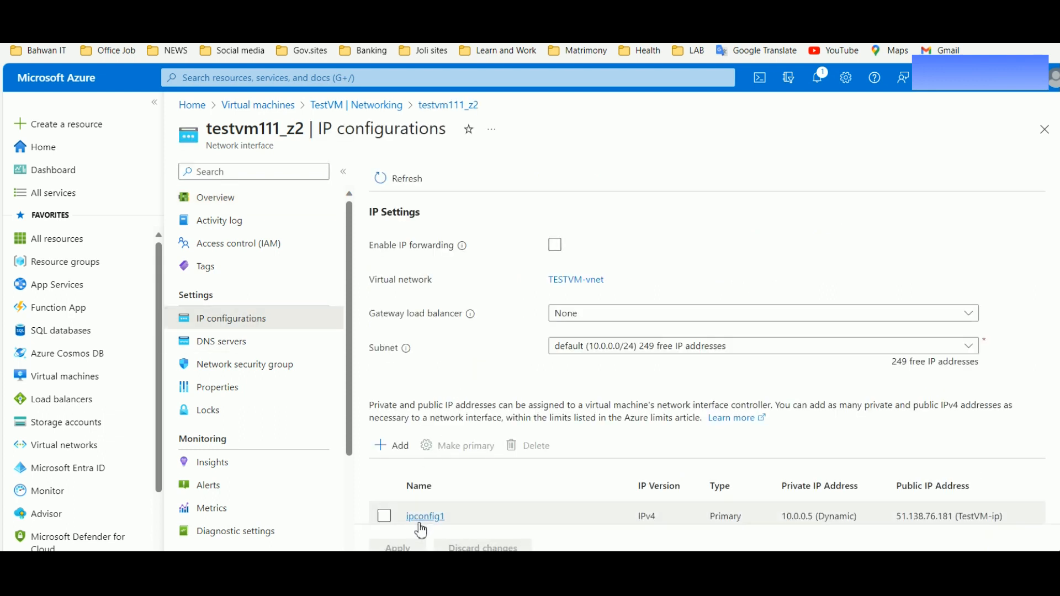
{"action": "mouse_move", "coordinate": [775, 490]}
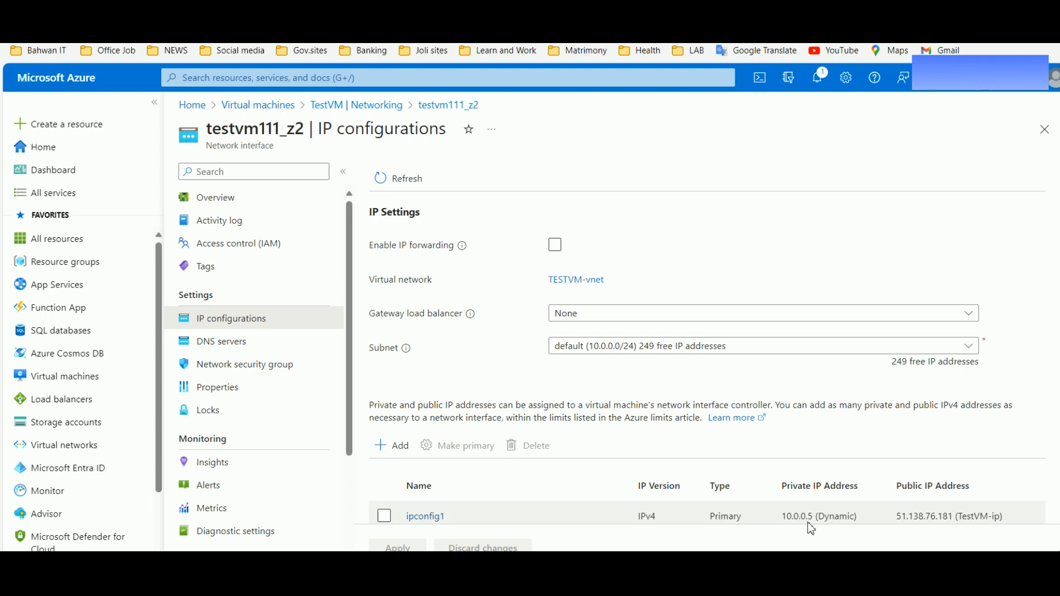
{"action": "mouse_move", "coordinate": [843, 494]}
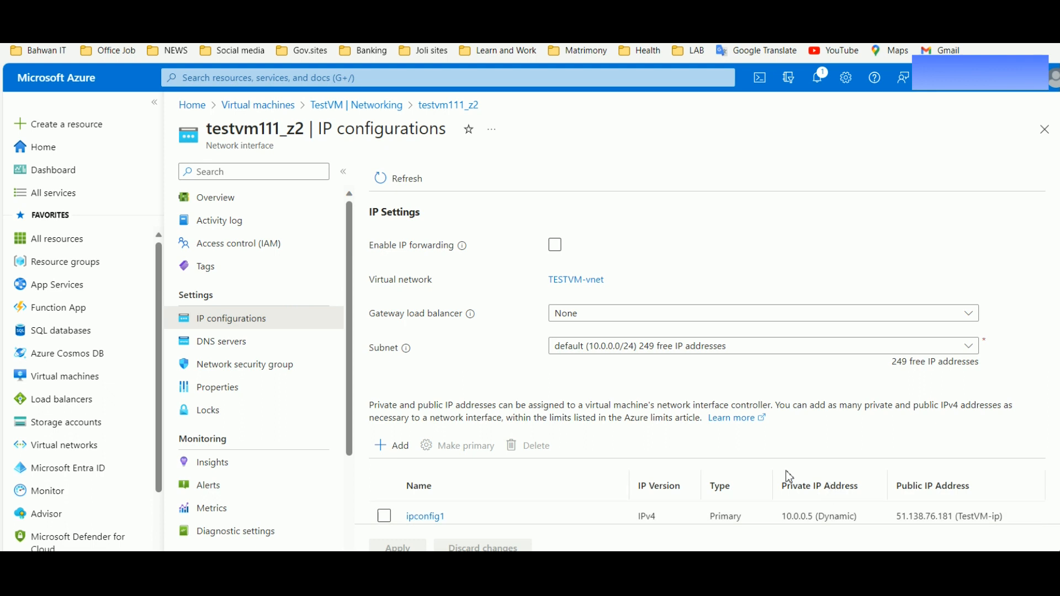
Switch ipconfig1's private IP 10.0.0.5 allocation to Static and save.
{"action": "left_click", "coordinate": [425, 516]}
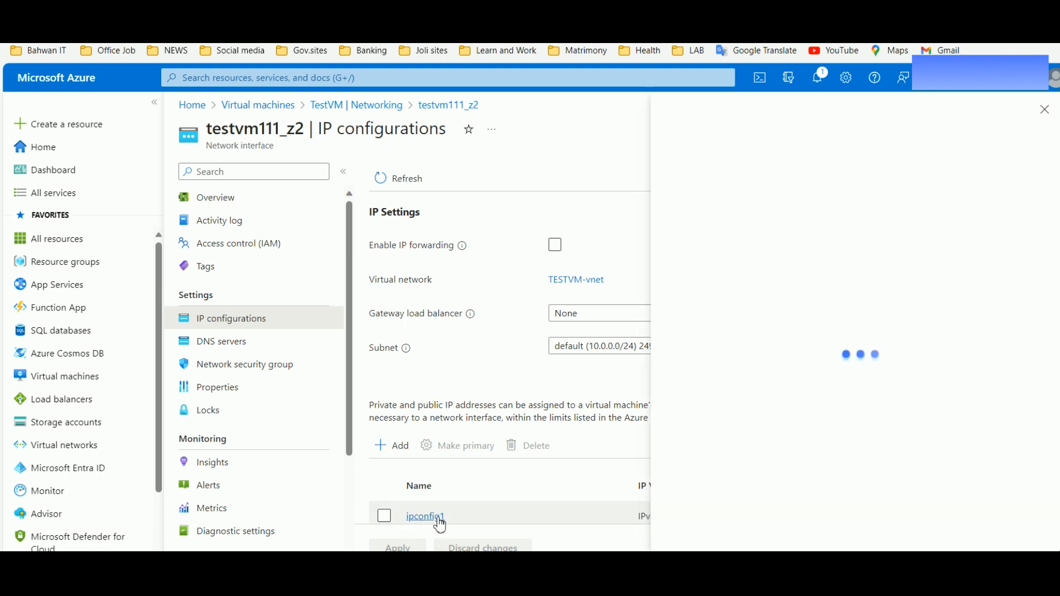
{"action": "left_click", "coordinate": [424, 515]}
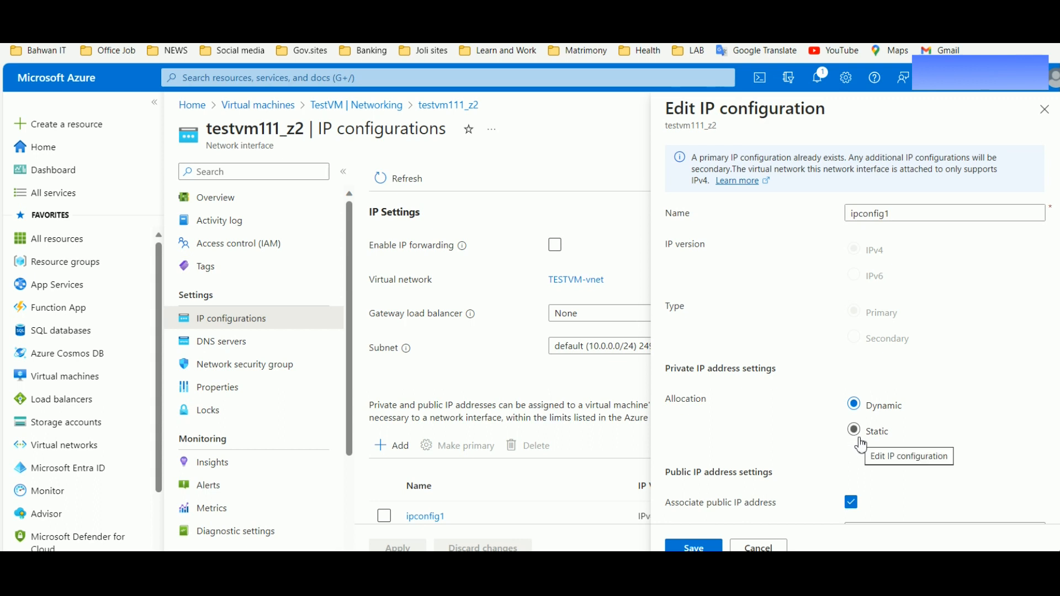
{"action": "left_click", "coordinate": [853, 430]}
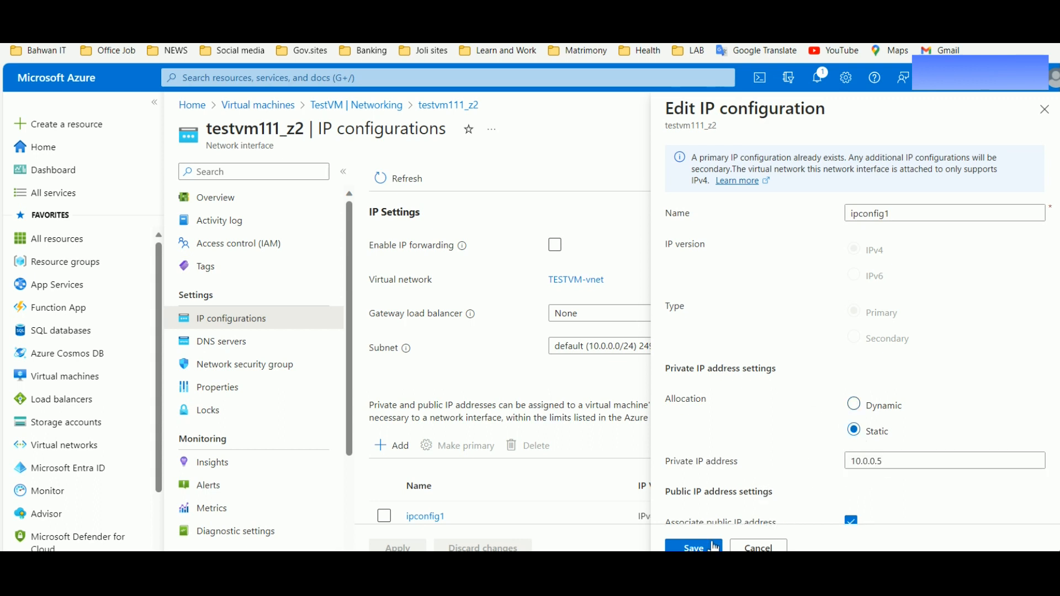
{"action": "left_click", "coordinate": [693, 548]}
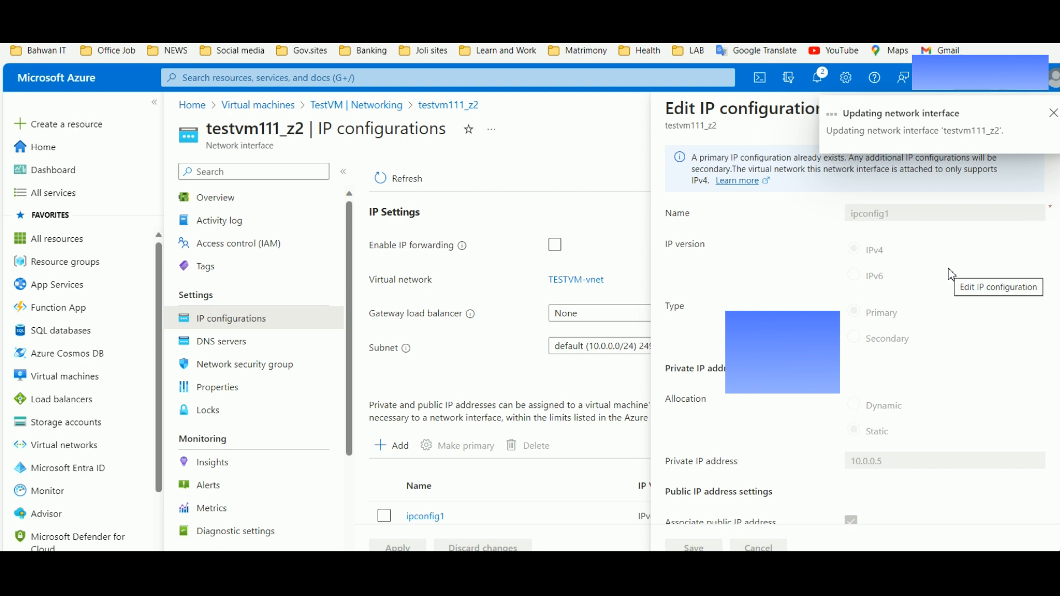
Open Notifications to check the running testvm111_z2 interface update.
{"action": "left_click", "coordinate": [817, 77]}
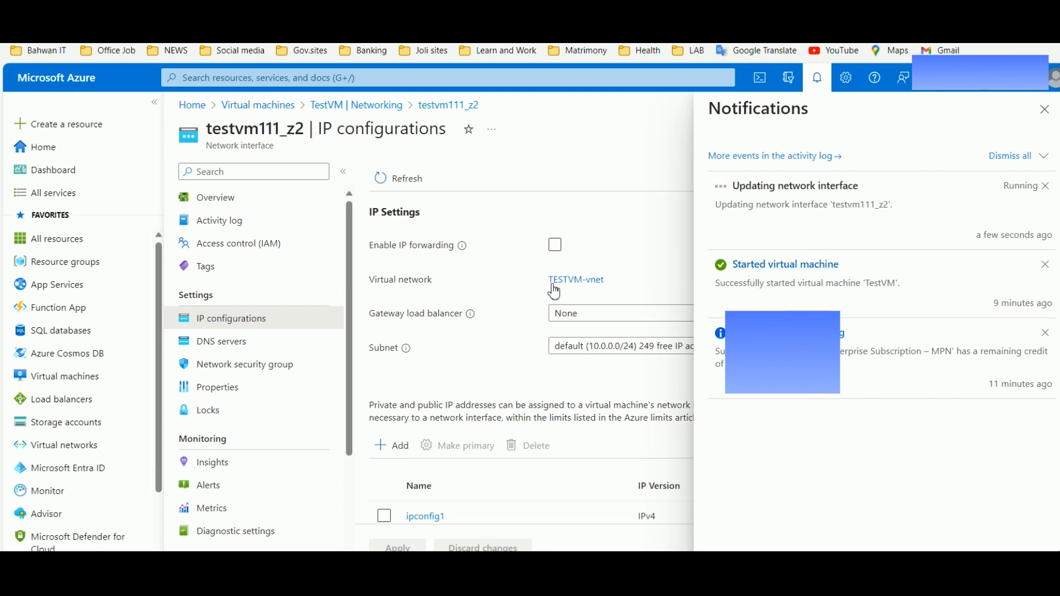
{"action": "mouse_move", "coordinate": [629, 235]}
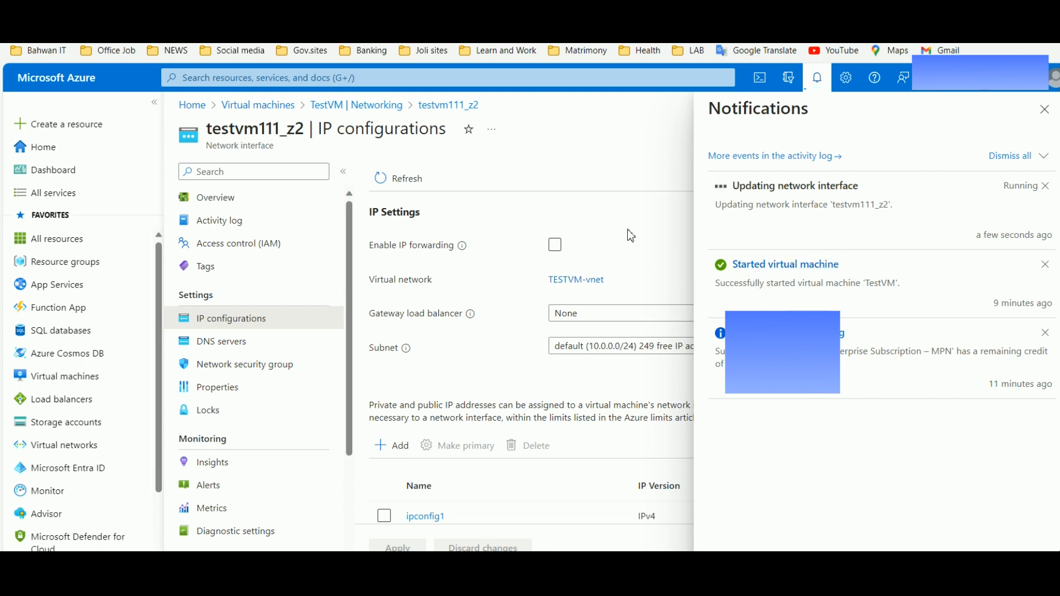